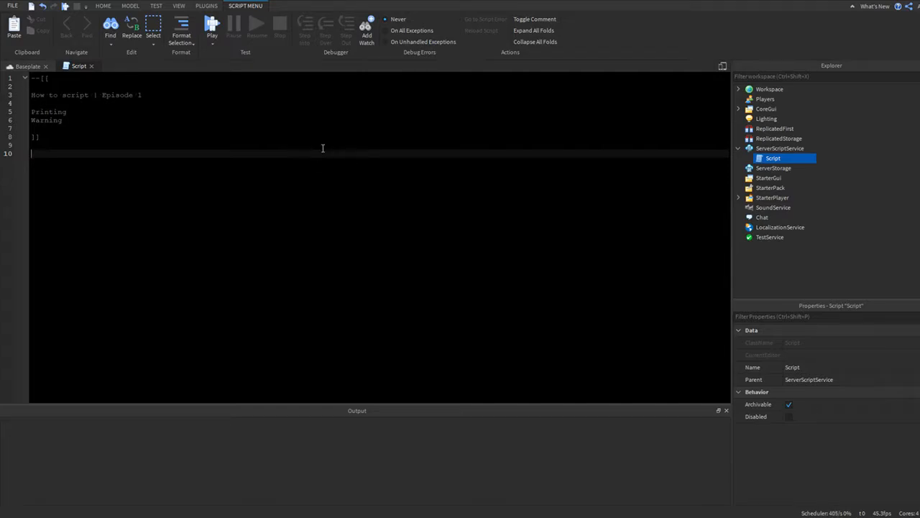
mouse_move(206, 115)
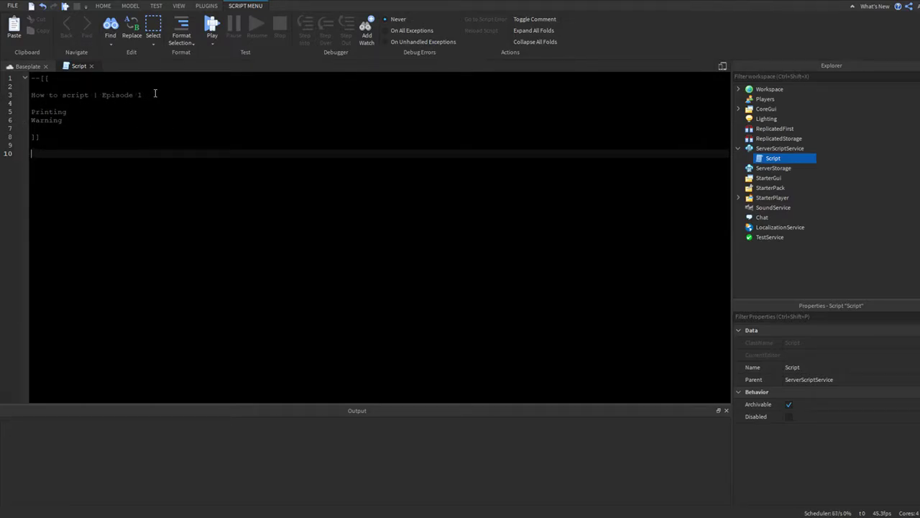
Add a print("Hello world!") line below the script's comment block
double_click(121, 95)
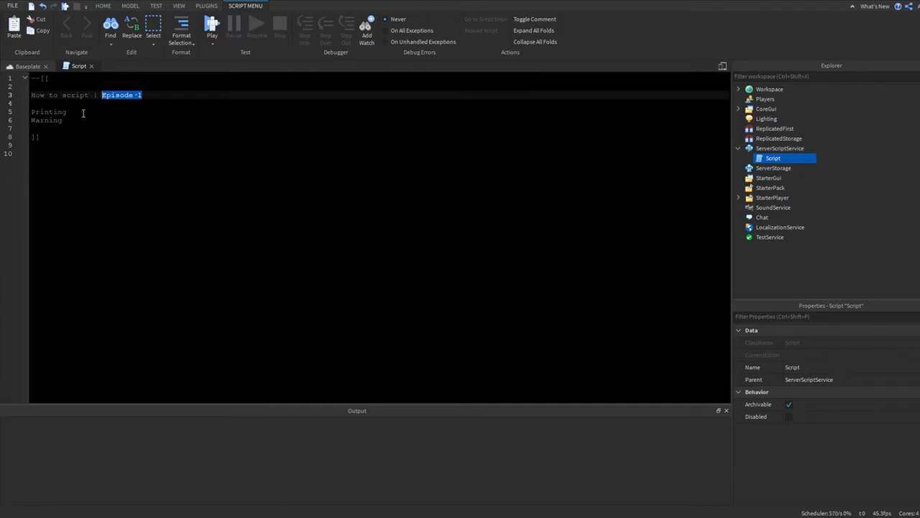
double_click(47, 121)
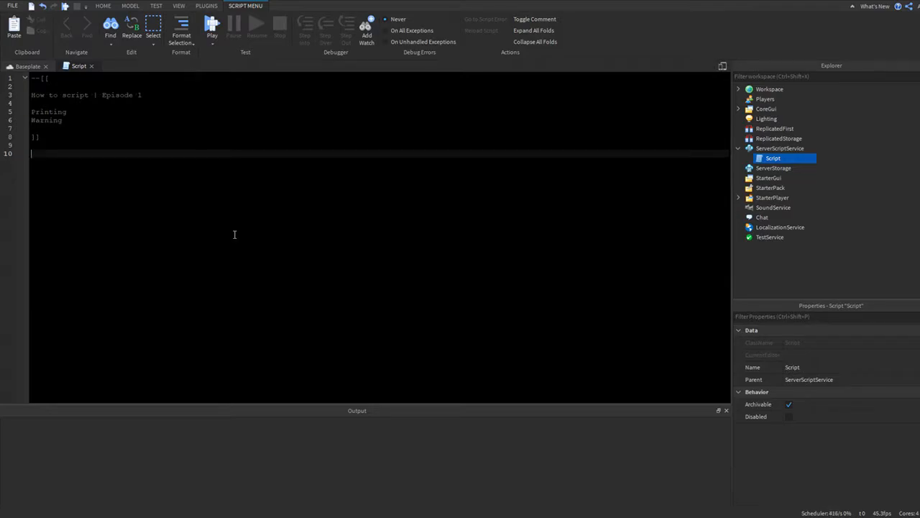
text(print(""))
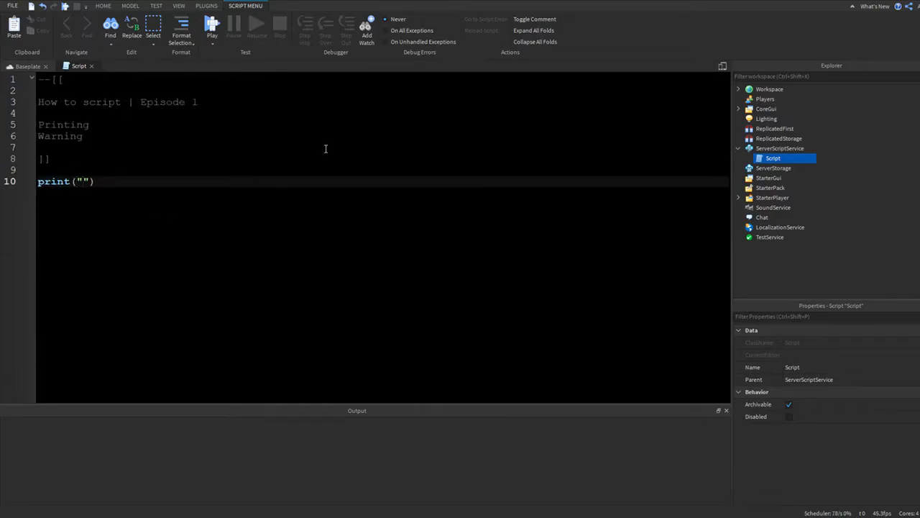
text(Hello world!)
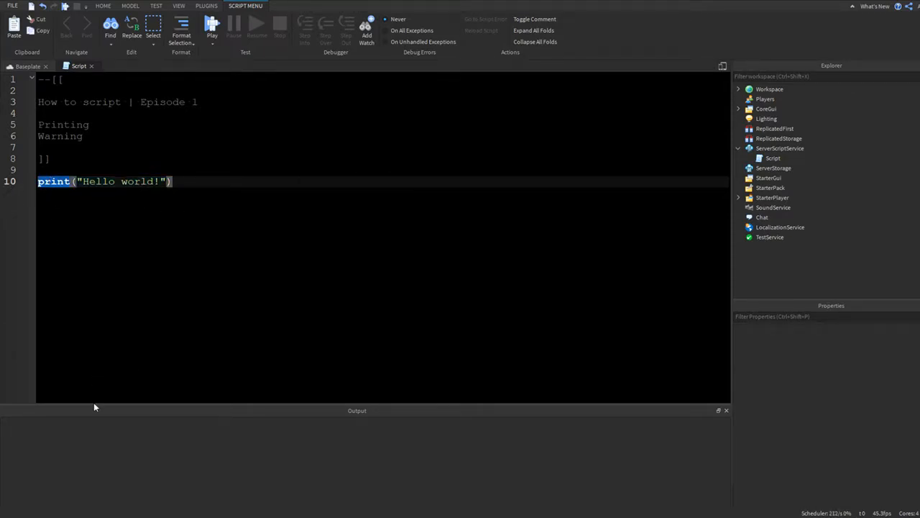
mouse_move(348, 419)
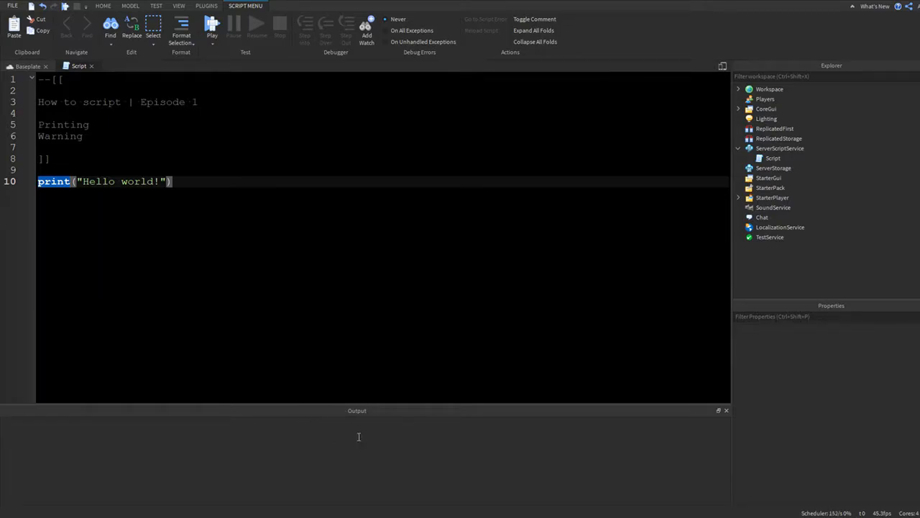
Show the Output window from the View ribbon
click(178, 6)
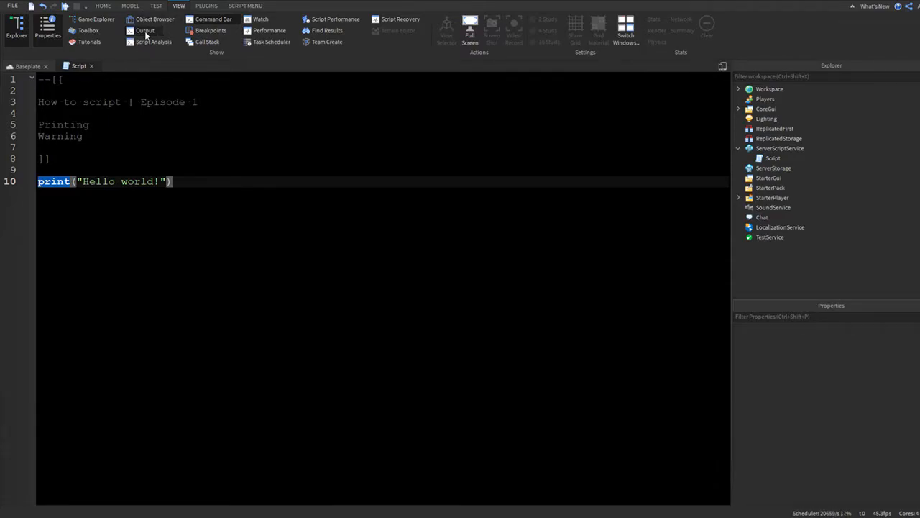
click(144, 30)
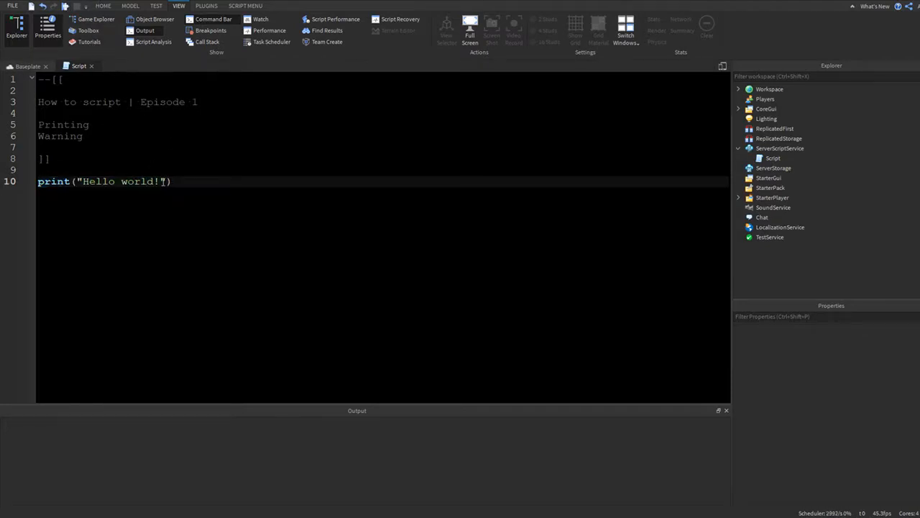
Replace the printed message with "The print is working"
double_click(121, 181)
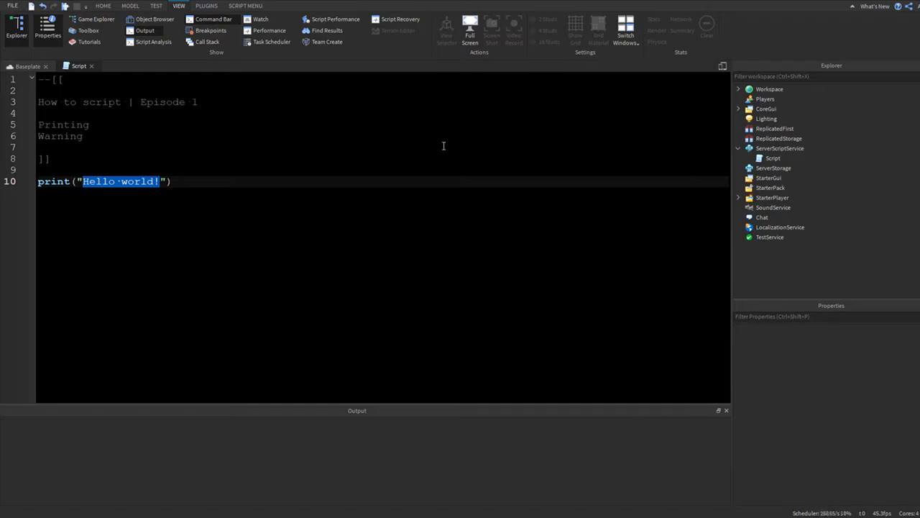
text(The print is work)
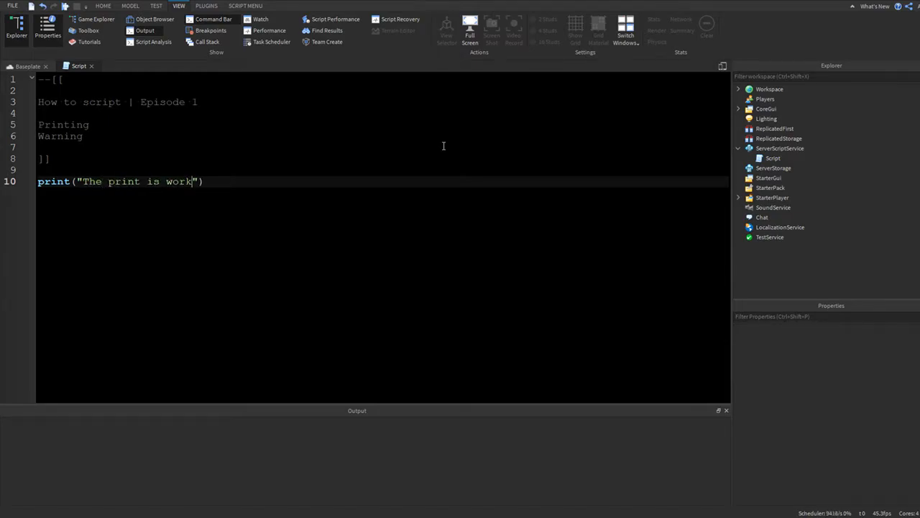
text(ing)
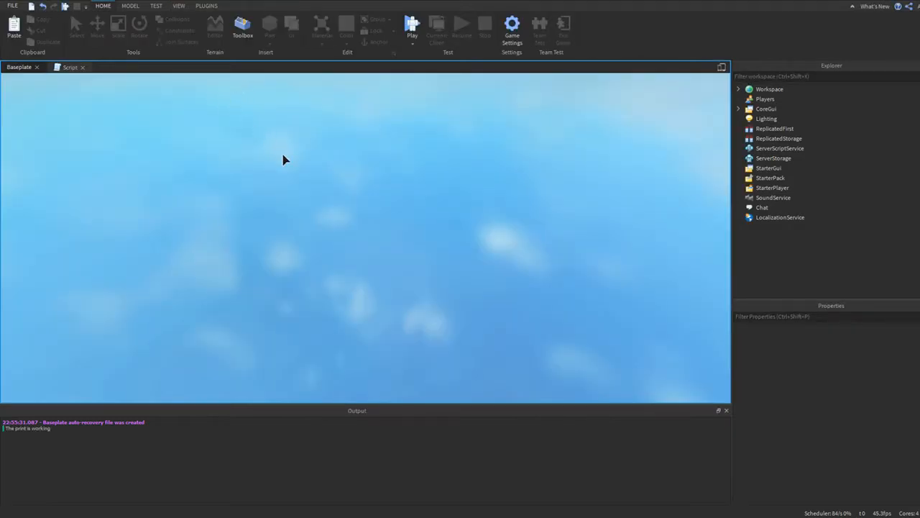
Run a play test and check that "The print is working" appears in Output
click(412, 26)
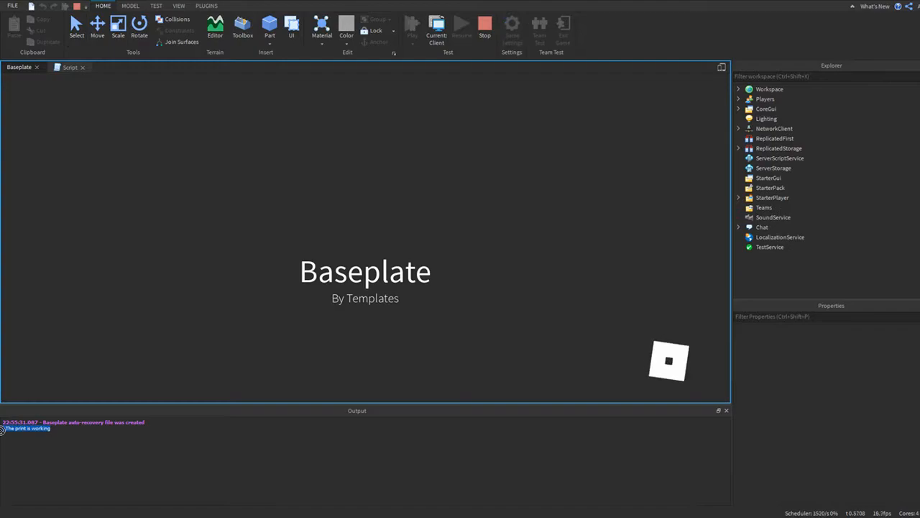
click(412, 24)
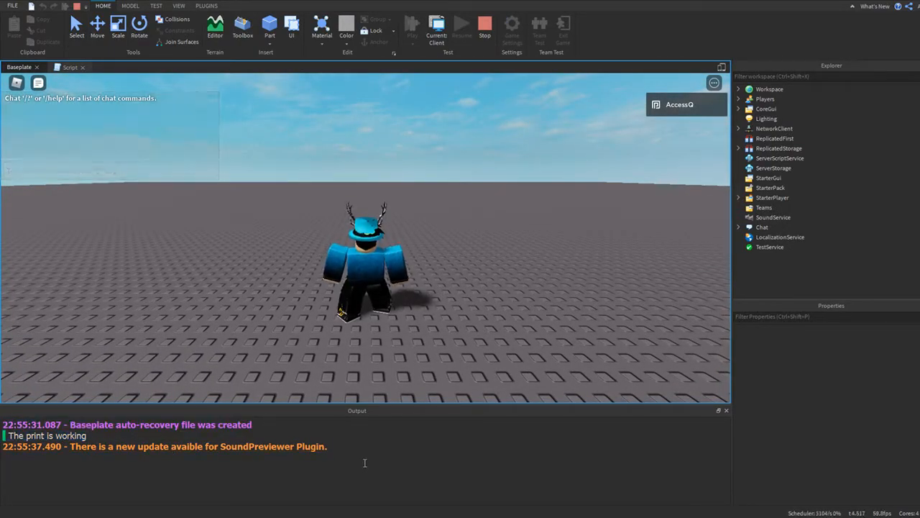
double_click(46, 435)
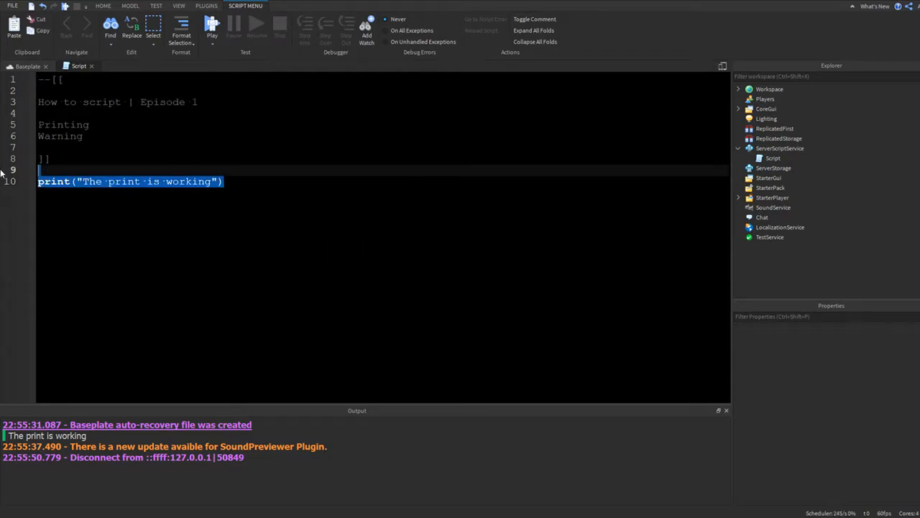
Remove the print line so the script ends after the comment block
key(Delete)
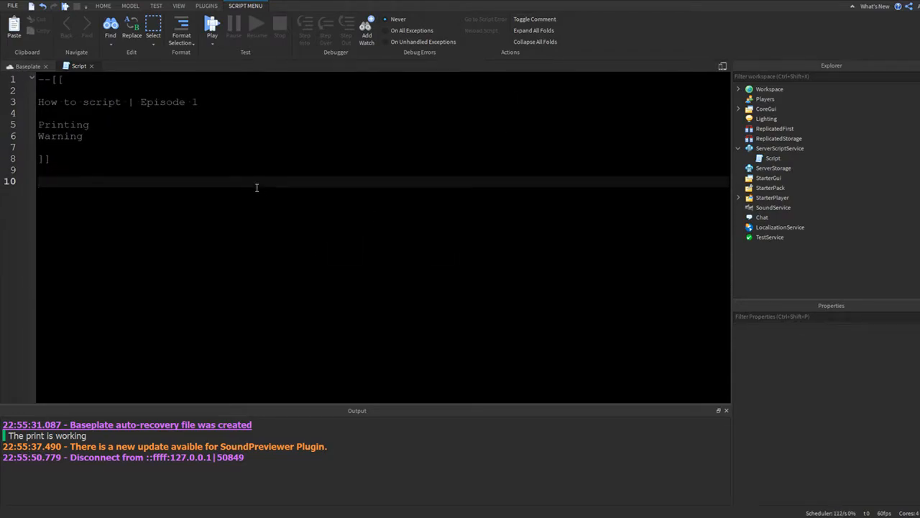
mouse_move(401, 66)
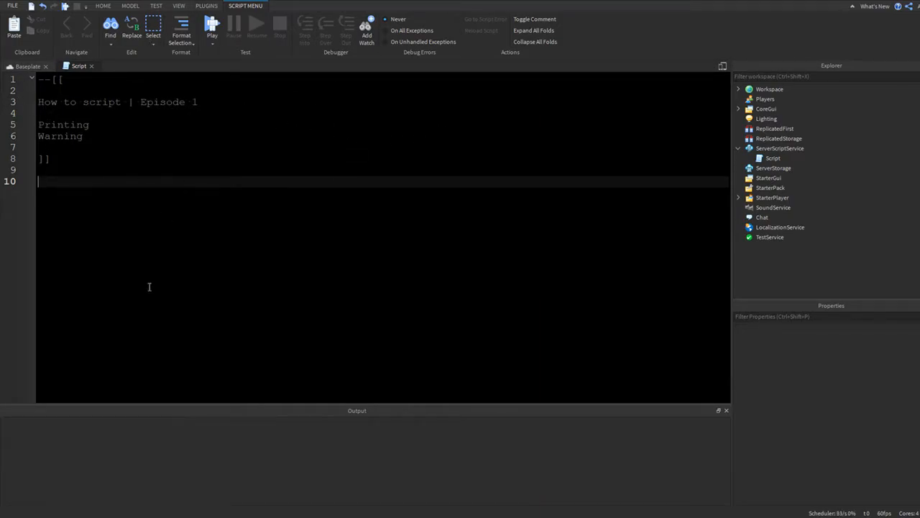
text(prin)
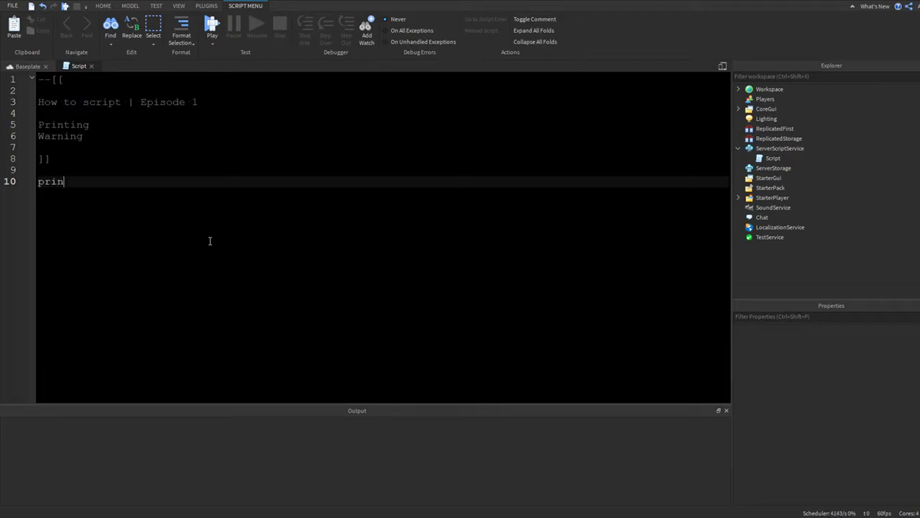
key(Backspace)
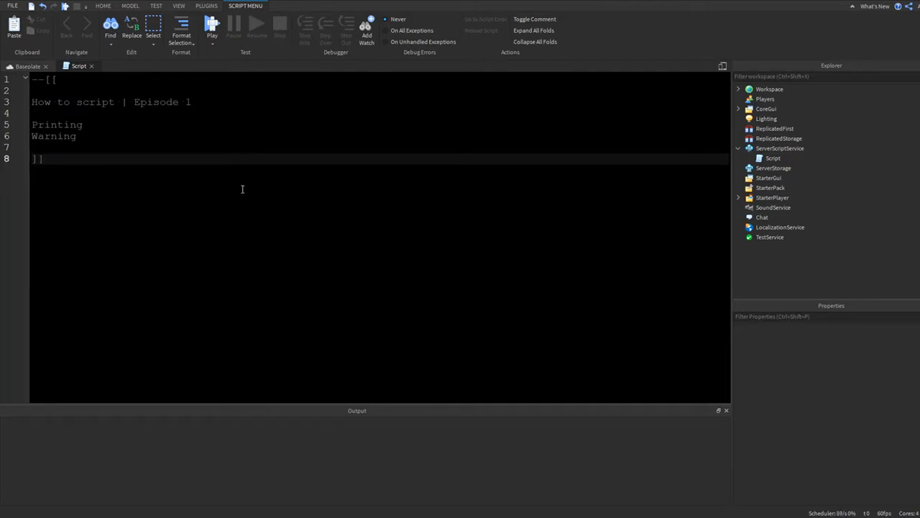
Open the Button's LocalScript and inspect the Frame it toggles
click(800, 248)
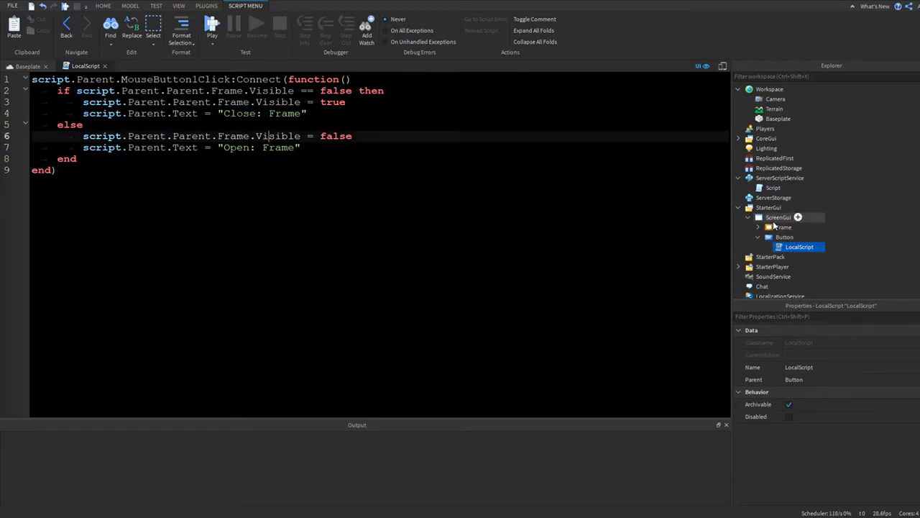
click(784, 227)
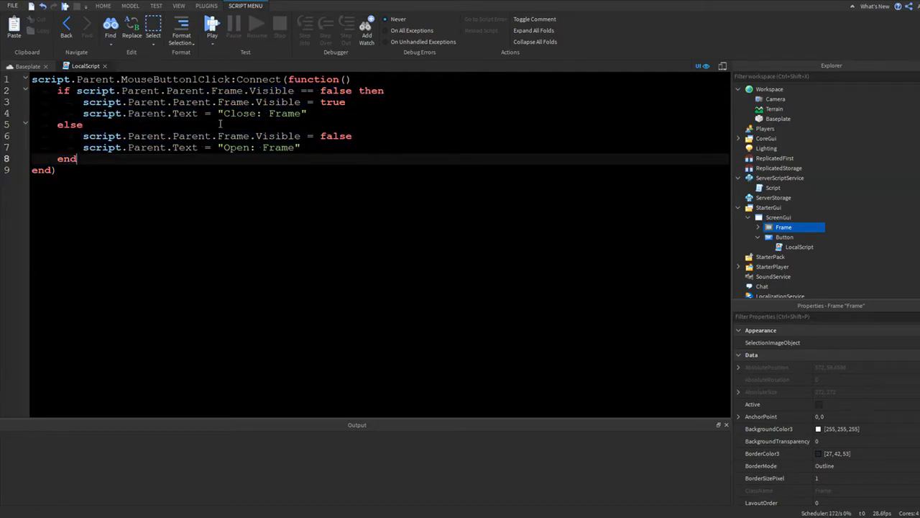
Add print("The frame is now open") in the if branch, set apart by blank lines
text(print(")
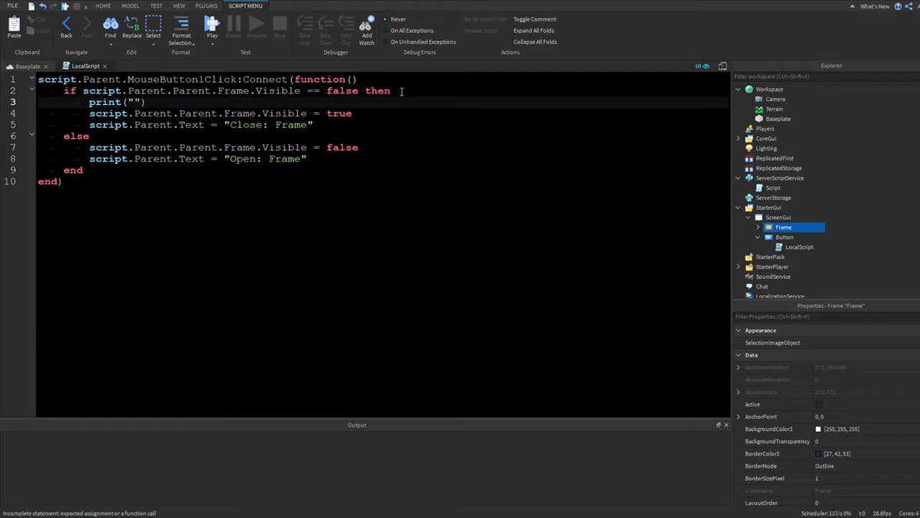
text(The frame)
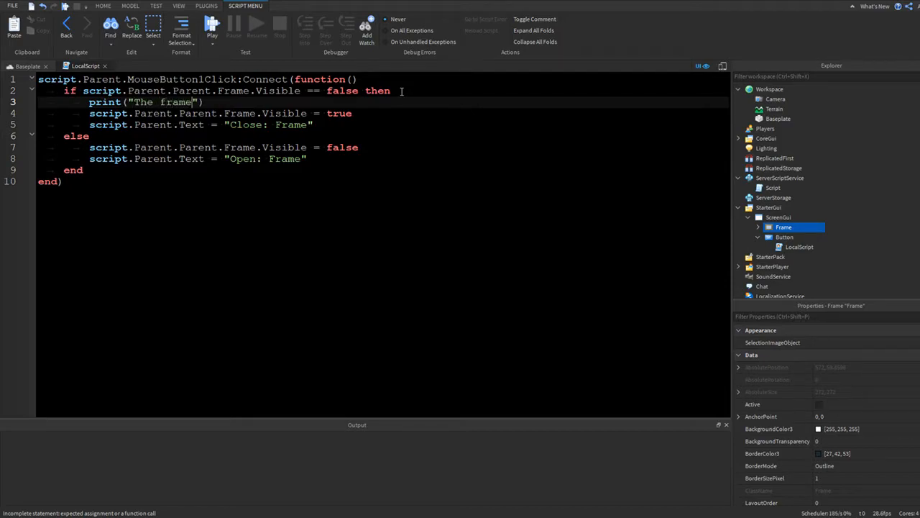
text(is now v)
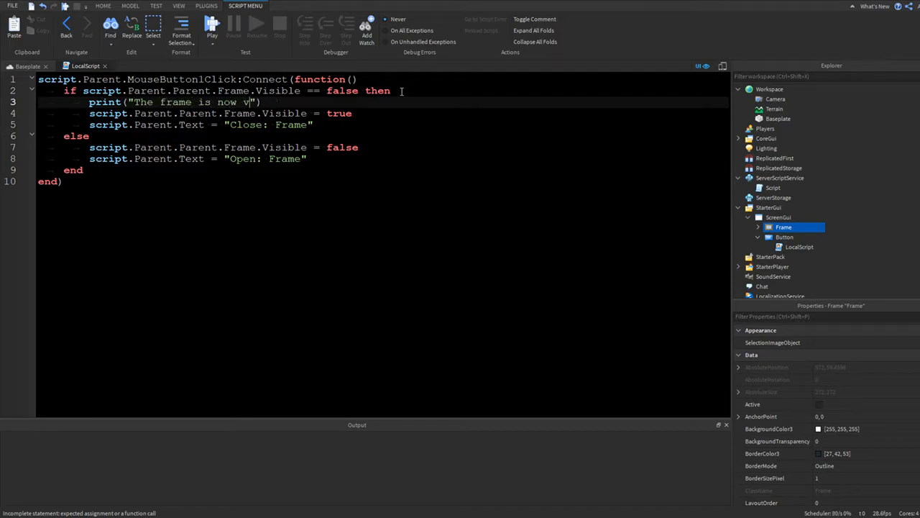
key(Backspace)
text(open)
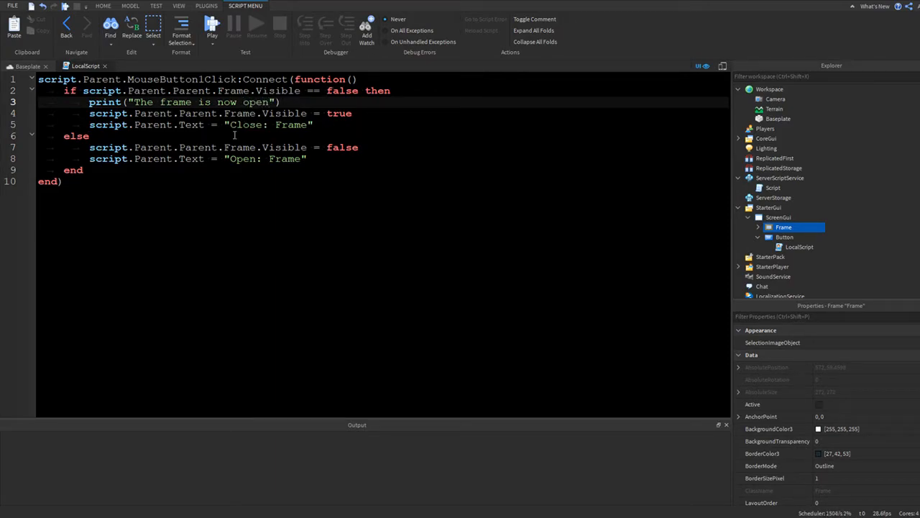
key(Return)
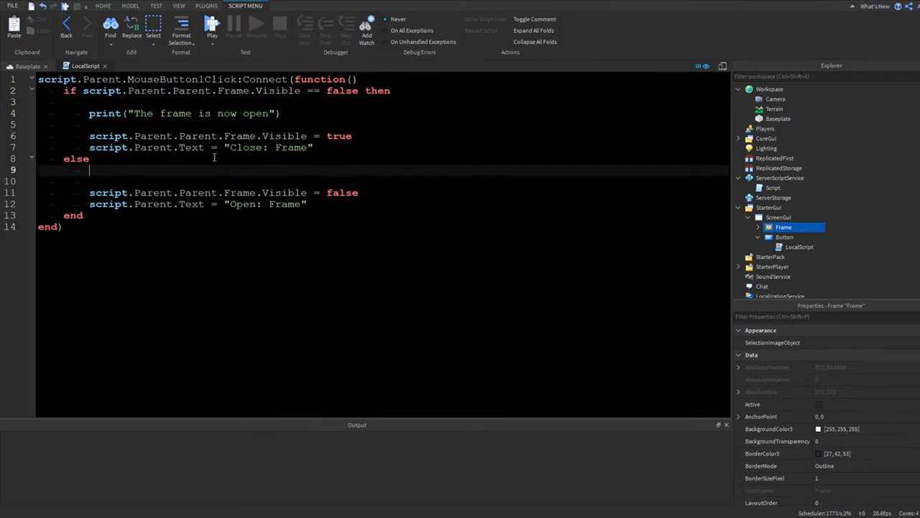
Add print("The frame is now closed") in the else branch and start a play test
text(print(""))
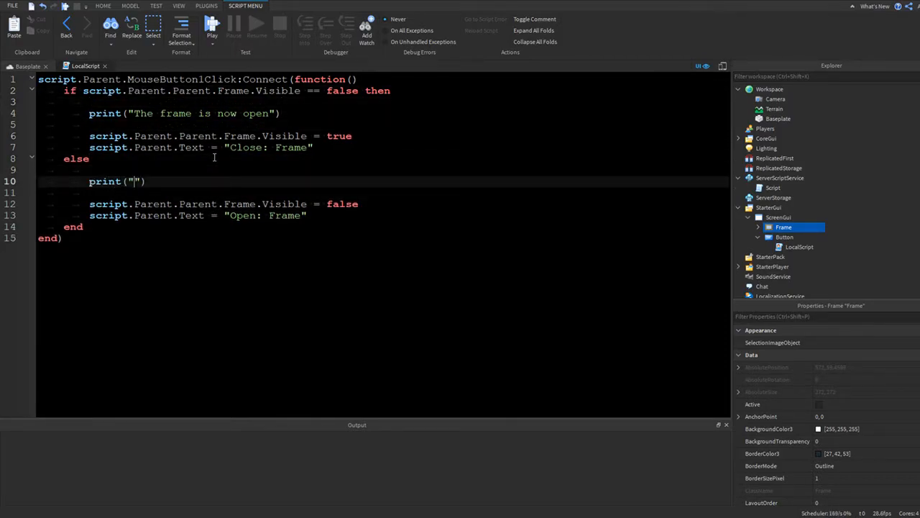
text(The frame is now)
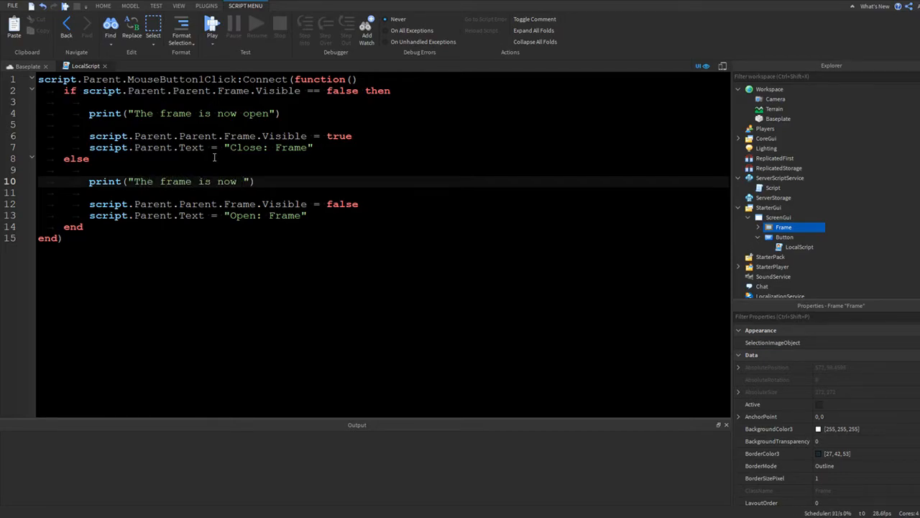
text(closed)
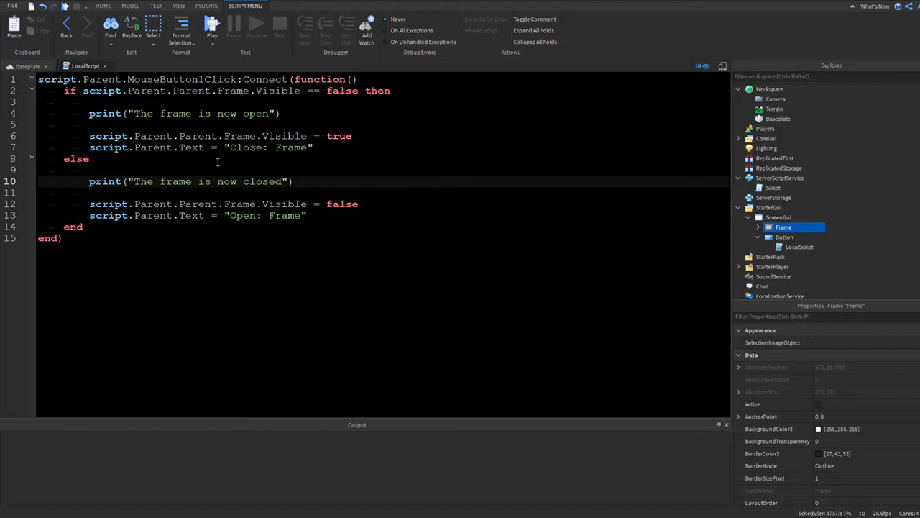
click(212, 26)
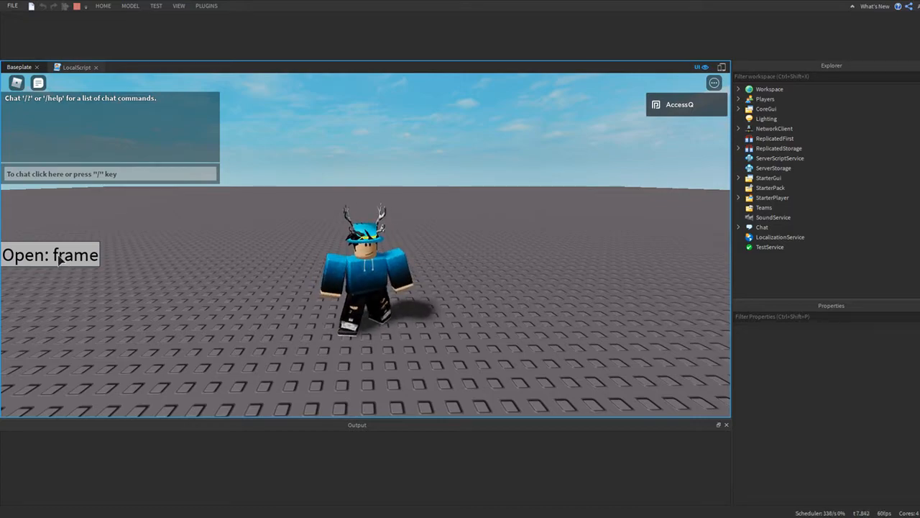
Use the Open button in-game and confirm "The frame is now open" in Output
click(50, 255)
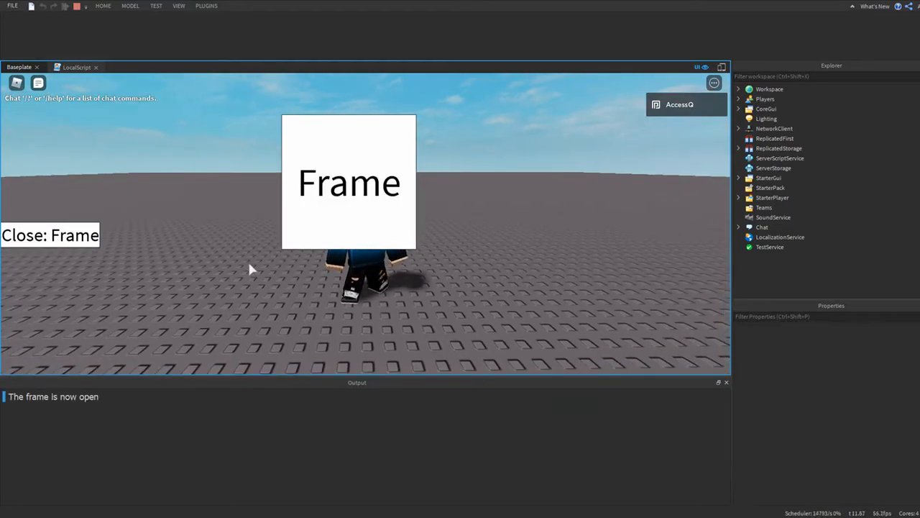
click(49, 236)
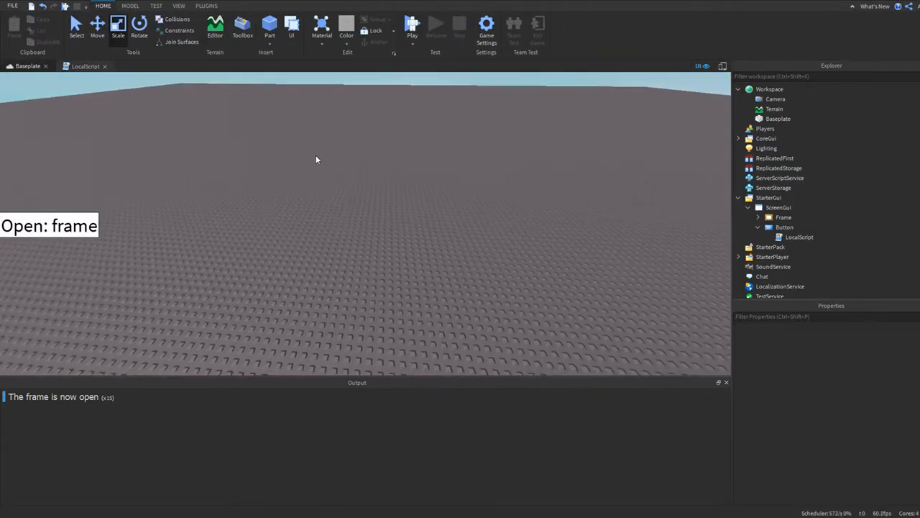
Insert a Part into the Workspace and return to the LocalScript editor
click(270, 26)
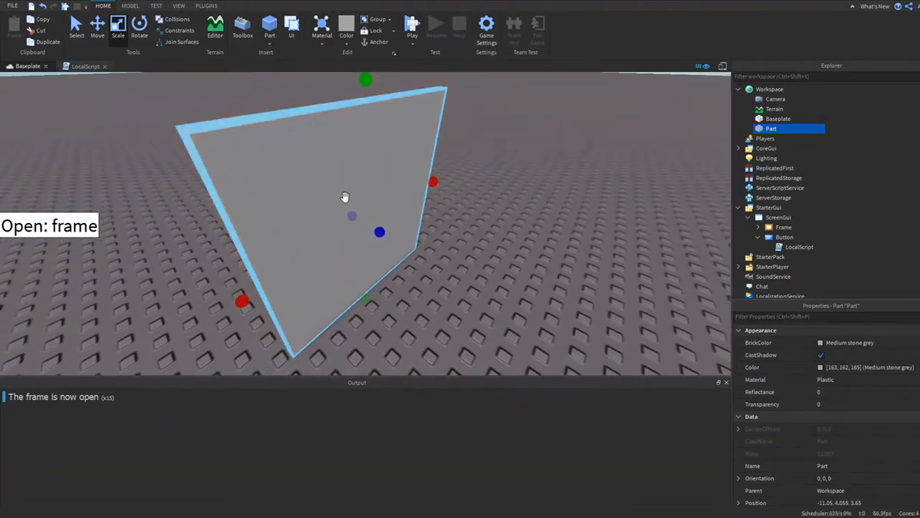
click(86, 66)
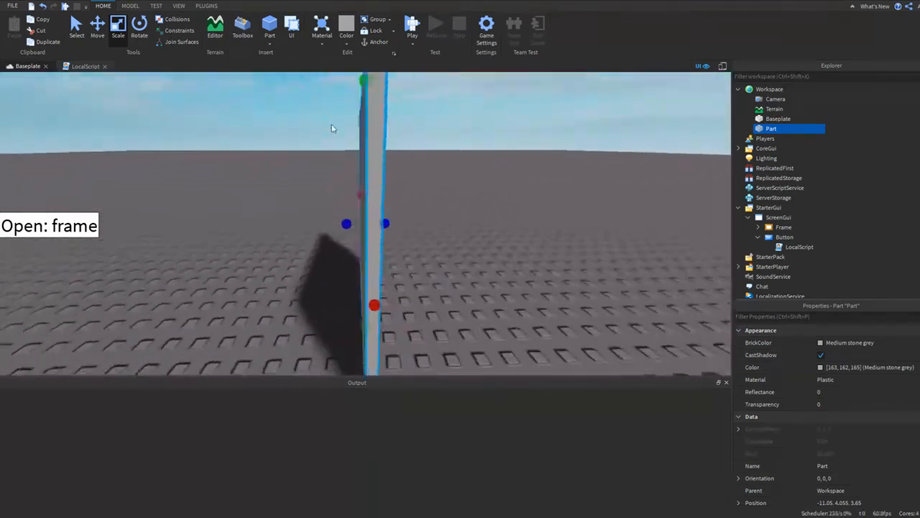
click(86, 66)
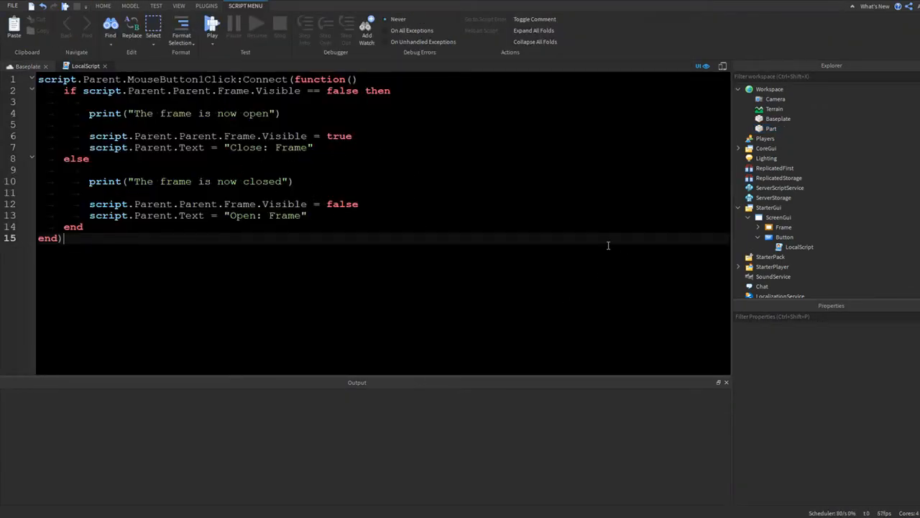
Add print("Hello") and warn("Hello") lines below the click handler in the LocalScript
double_click(103, 181)
text(print(")
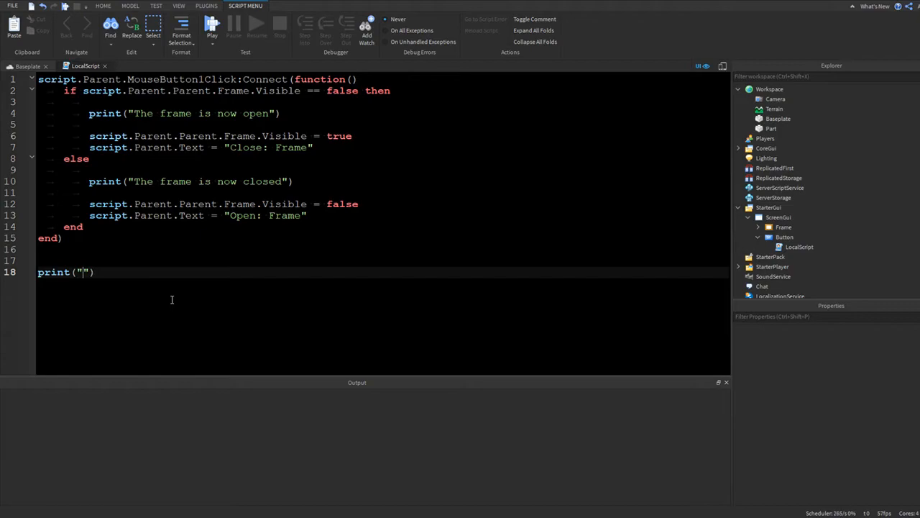
text(Hello)
text(warn()
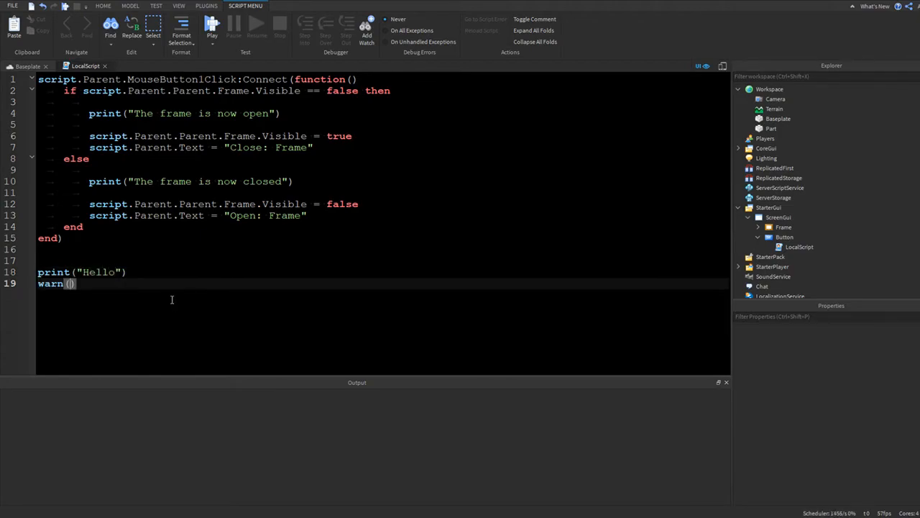
text("Hello")
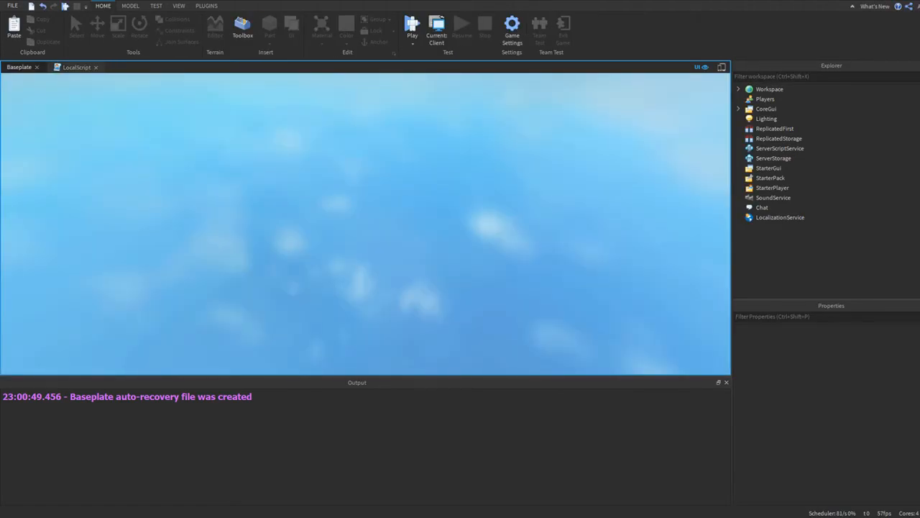
Start a play test and toggle the frame with the Open button, logging "The frame is now open"
click(411, 26)
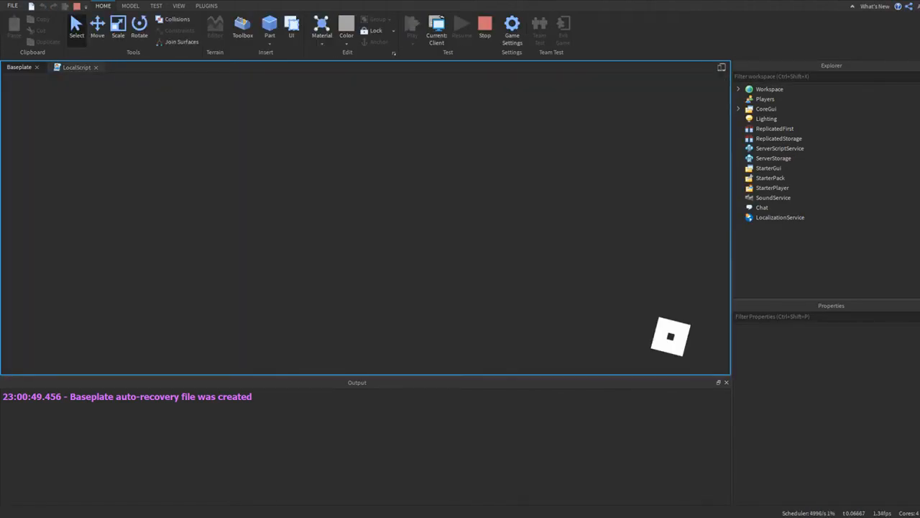
click(411, 23)
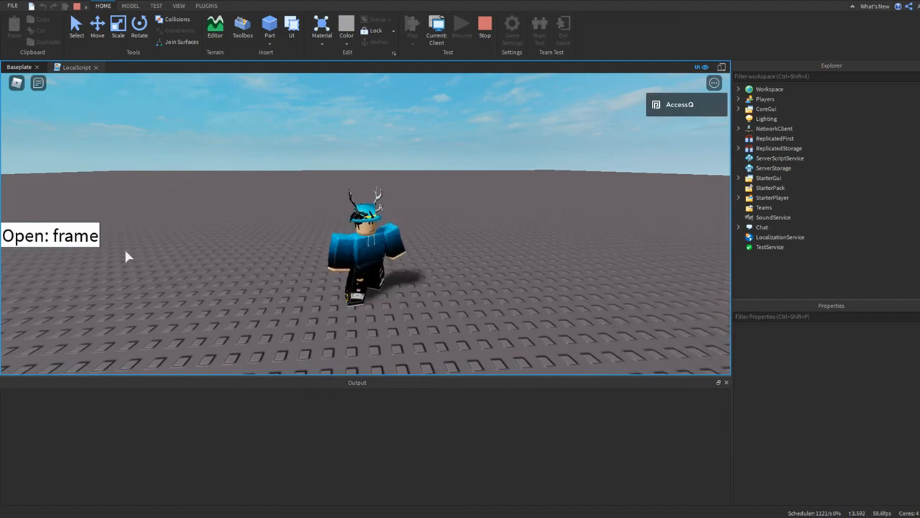
click(50, 236)
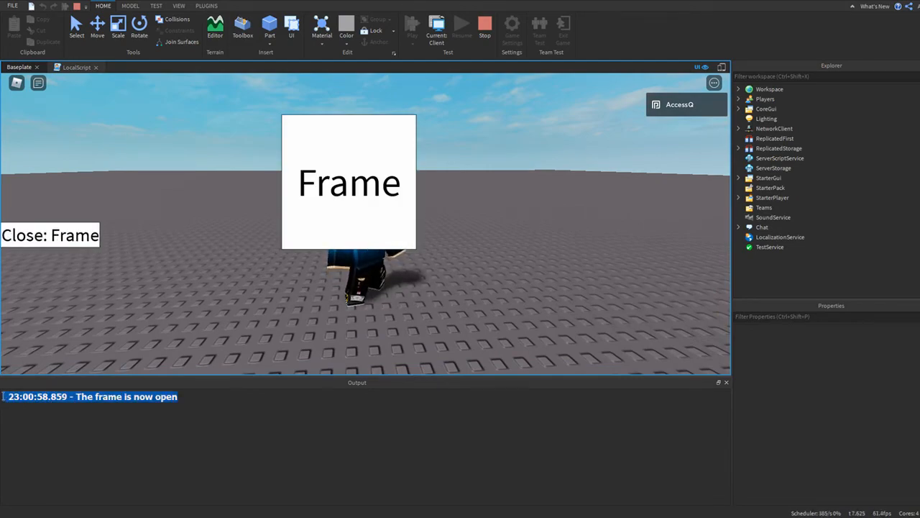
click(49, 236)
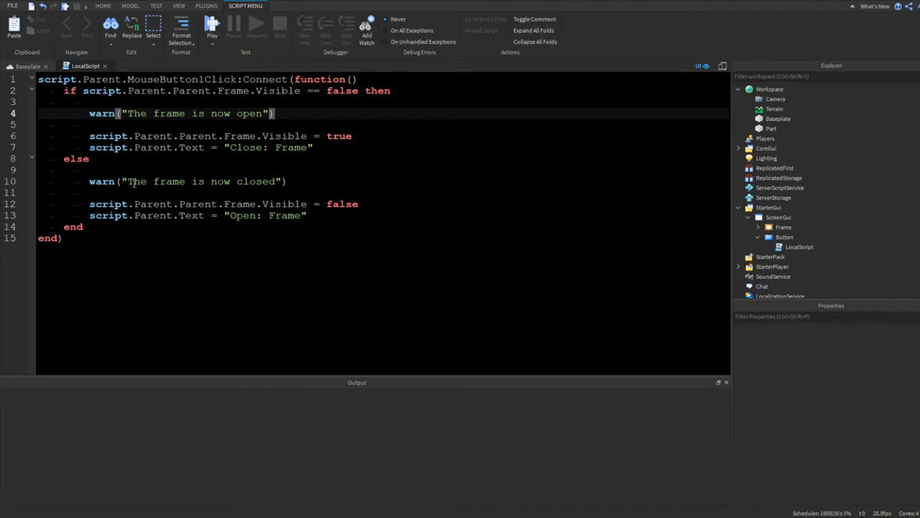
Switch to the Baseplate scene view after changing both frame messages to warn
click(27, 67)
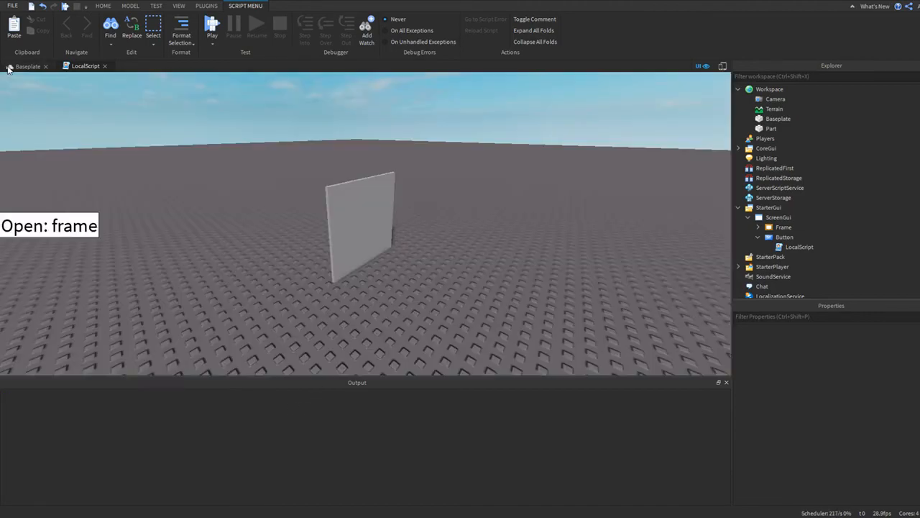